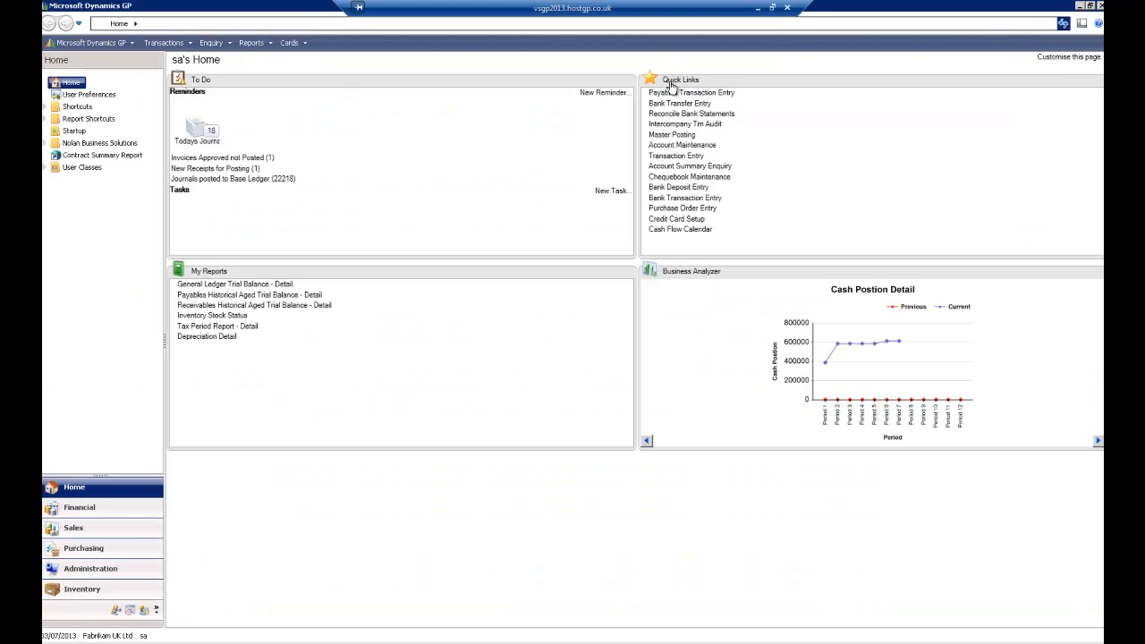
# Step: Start a payables invoice for creditor ACETRAVE0001 with Purchases £30,000.00 in batch INTERCOMPANY
pyautogui.click(681, 93)
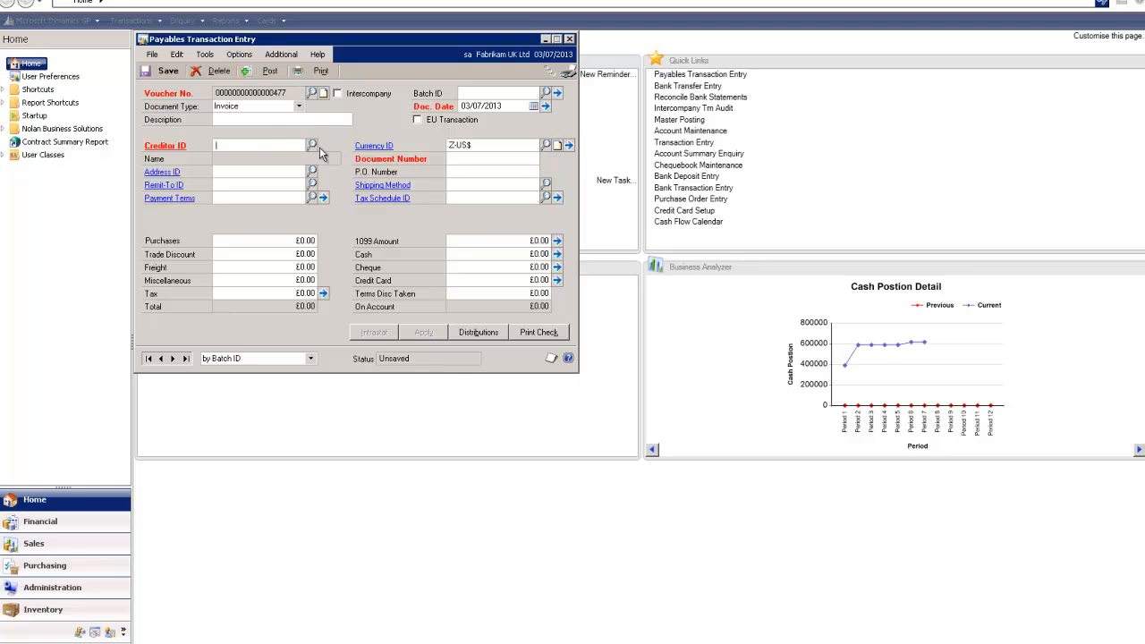
pyautogui.click(310, 145)
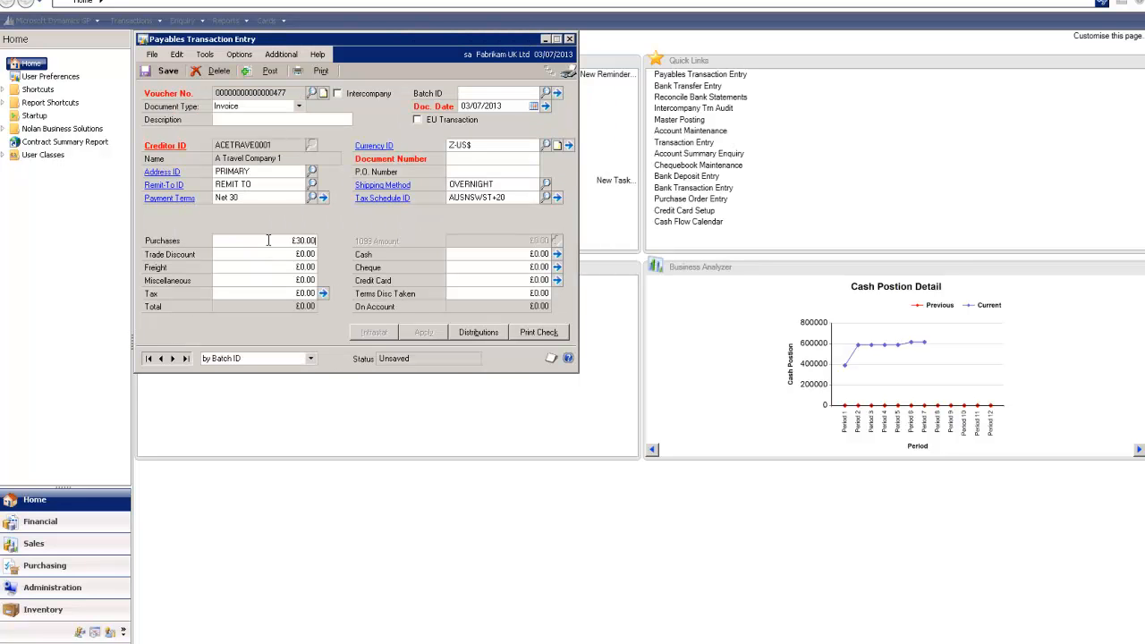
pyautogui.write('30000.00')
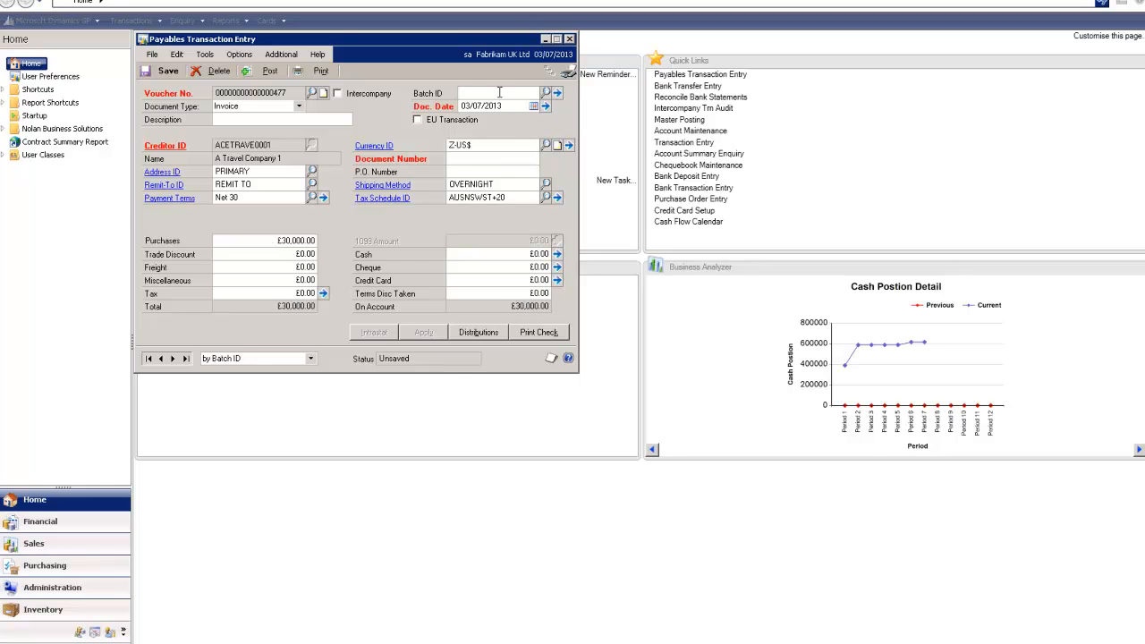
pyautogui.write('INTERCOMPANY')
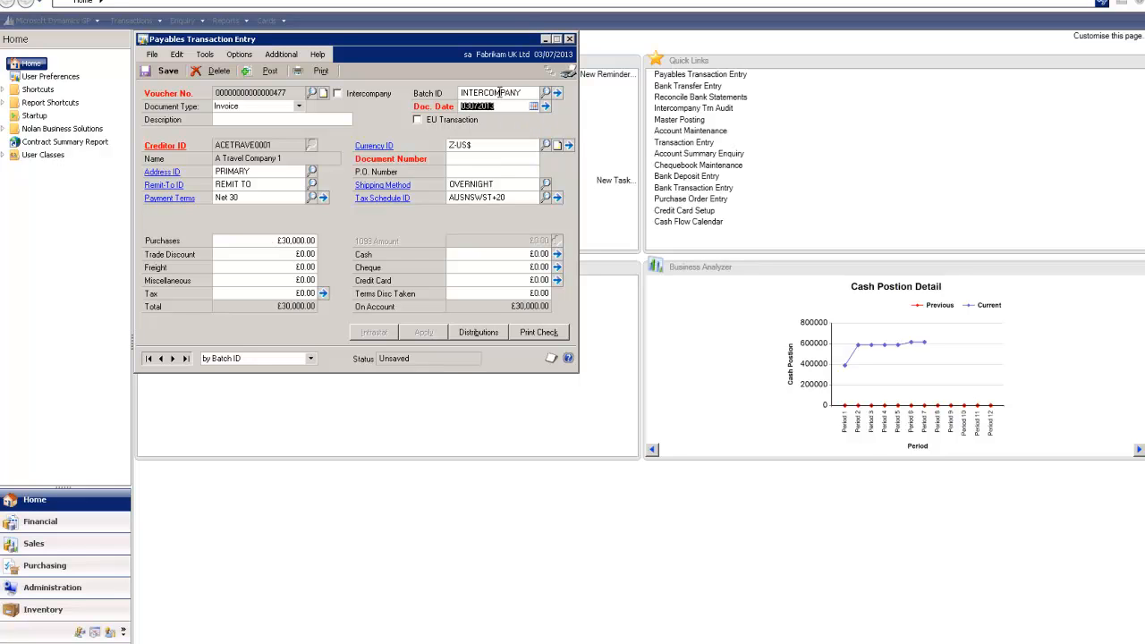
# Step: Give the invoice document number INV 47 and bring up its account distributions
pyautogui.click(469, 158)
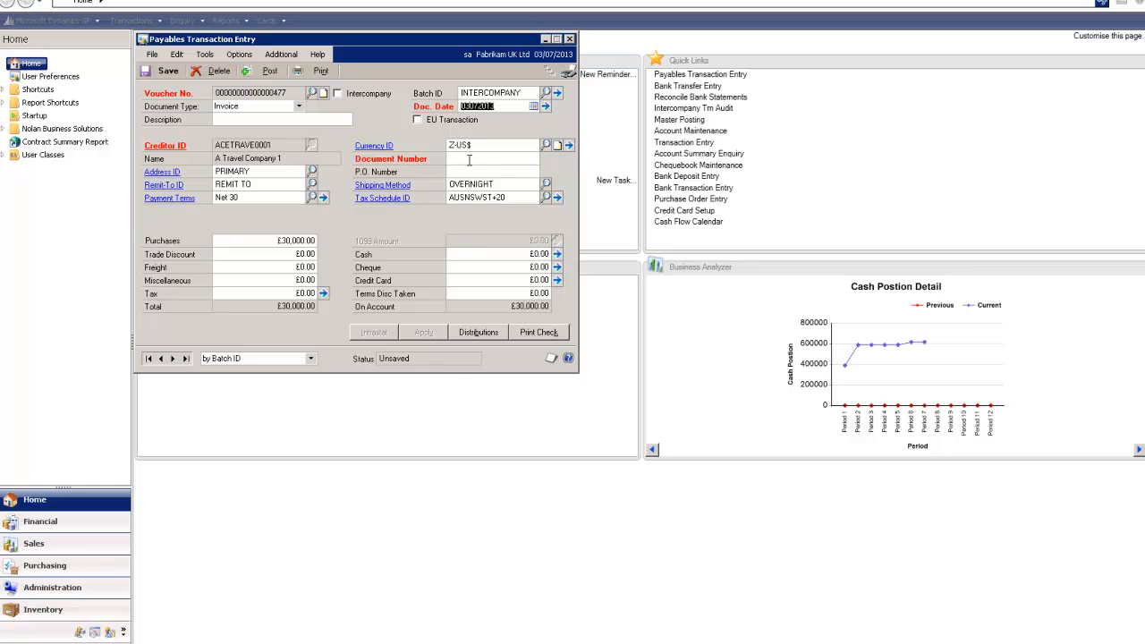
pyautogui.write('INVI')
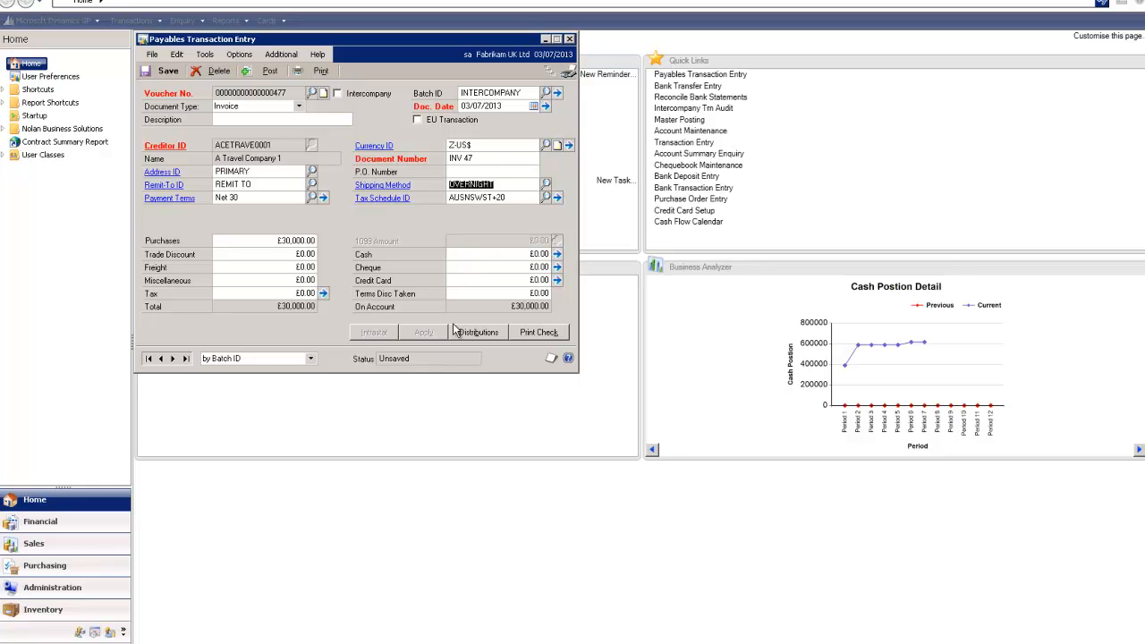
pyautogui.click(475, 330)
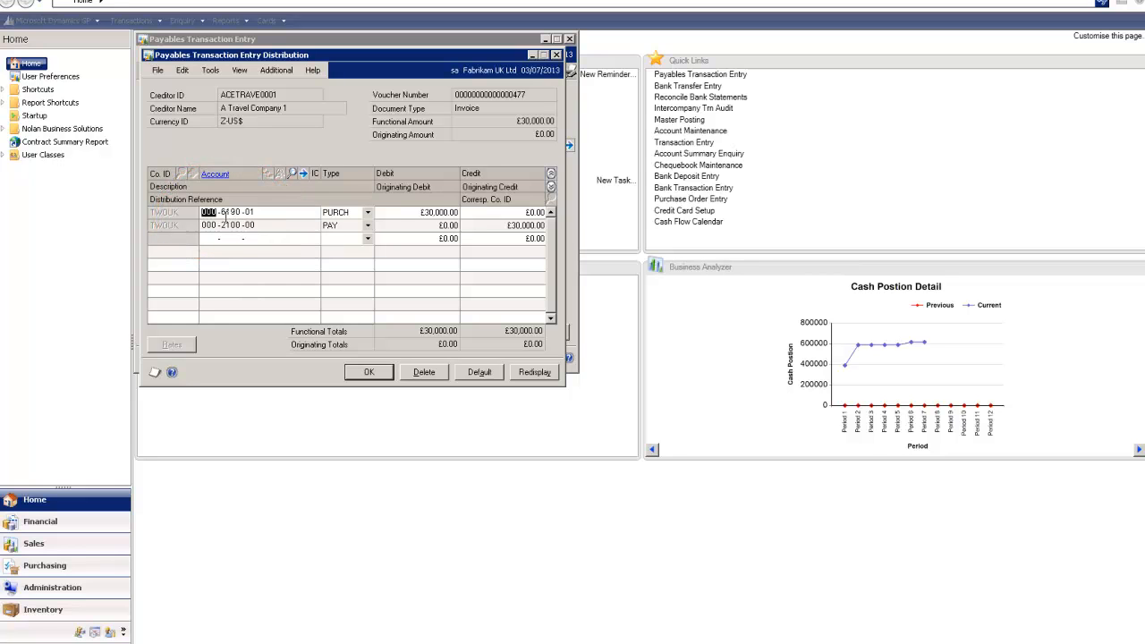
# Step: Accept the distributions and leave the invoice, returning to the batch
pyautogui.click(368, 372)
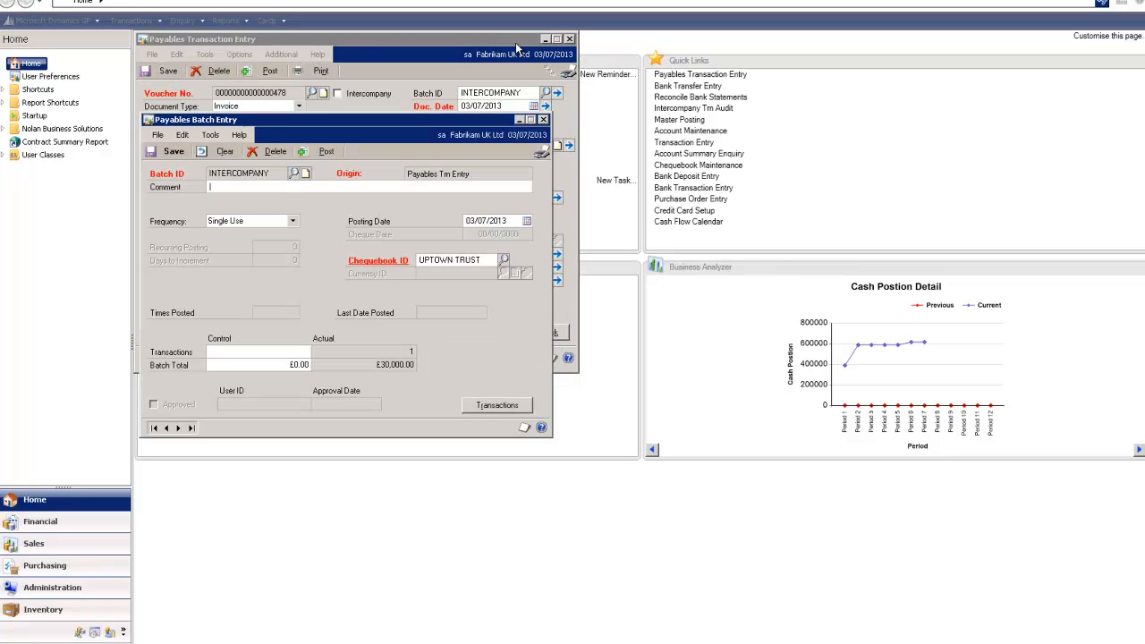
pyautogui.click(563, 39)
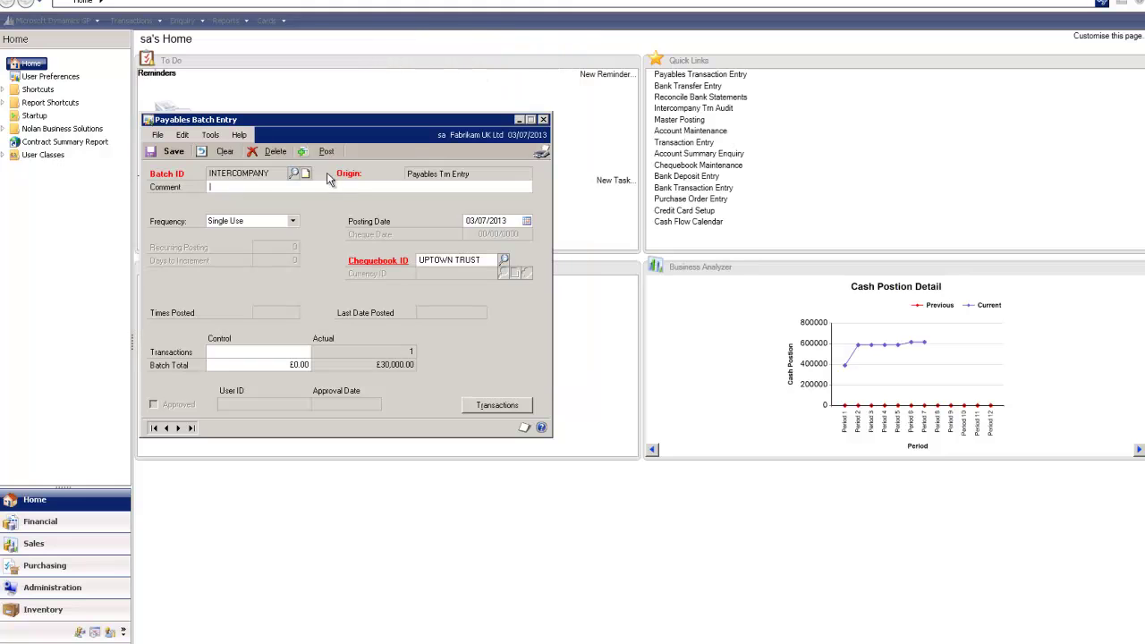
# Step: Post the INTERCOMPANY batch, exporting journal 3493 to Fabrikam, Inc., and close Payables Batch Entry
pyautogui.click(225, 150)
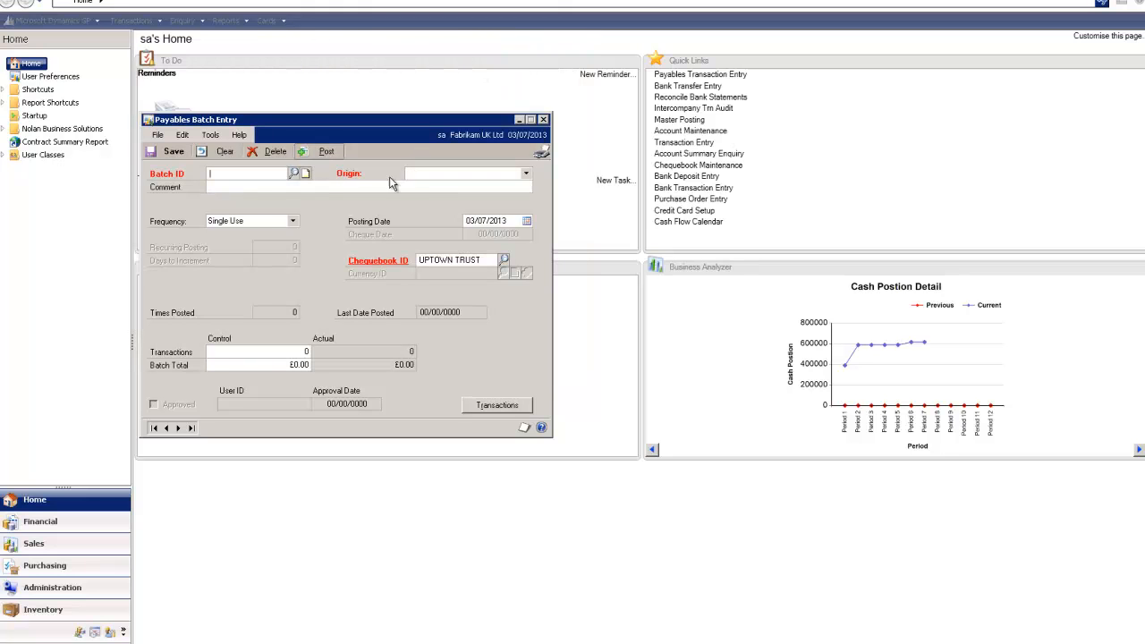
pyautogui.click(326, 151)
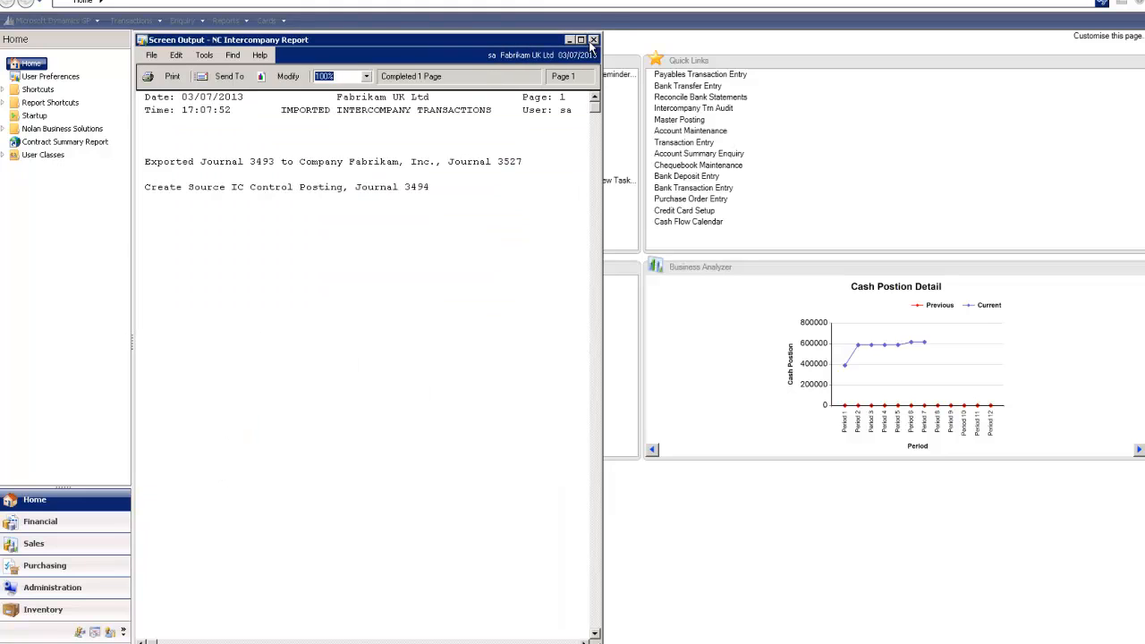
pyautogui.moveTo(457, 268)
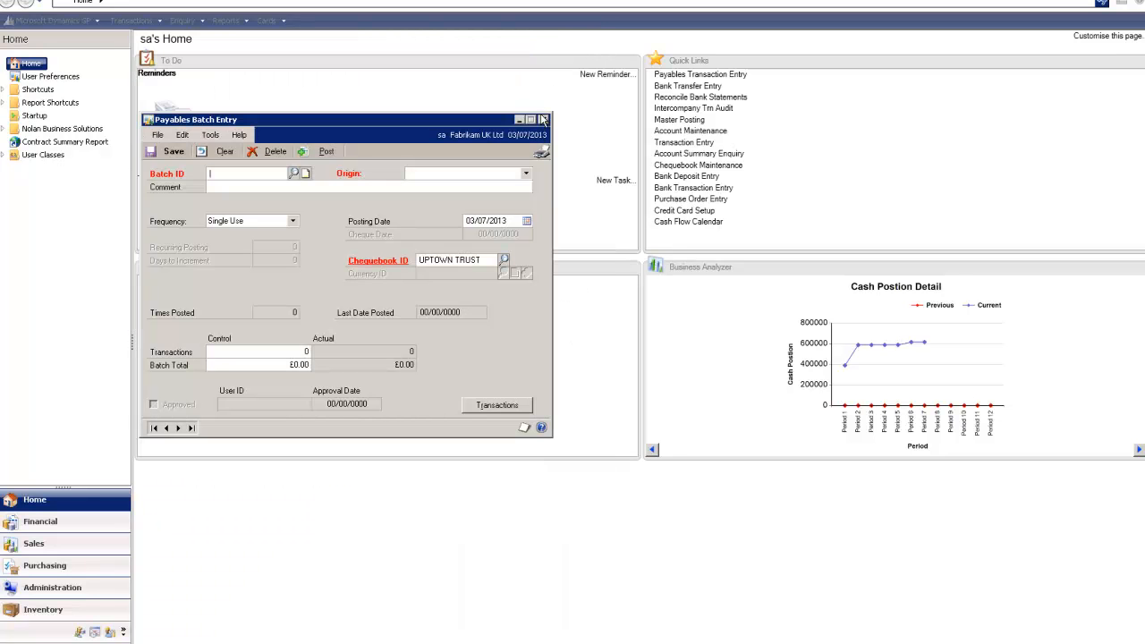
pyautogui.click(551, 114)
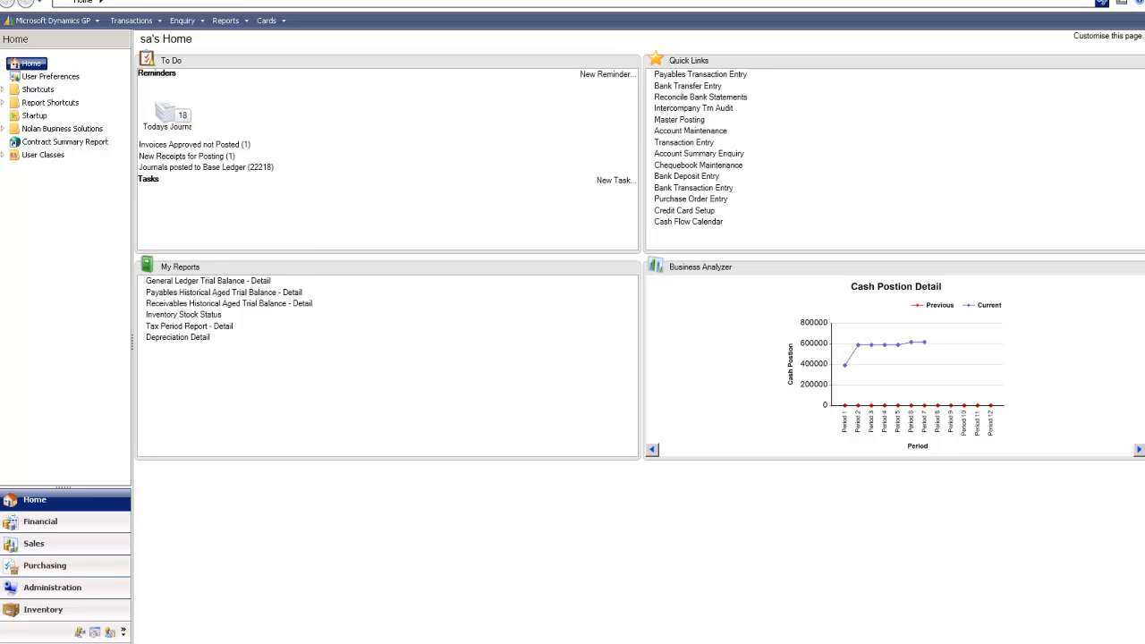
# Step: Start a bank transfer with UPTOWN TRUST as the Transfer From chequebook
pyautogui.click(683, 86)
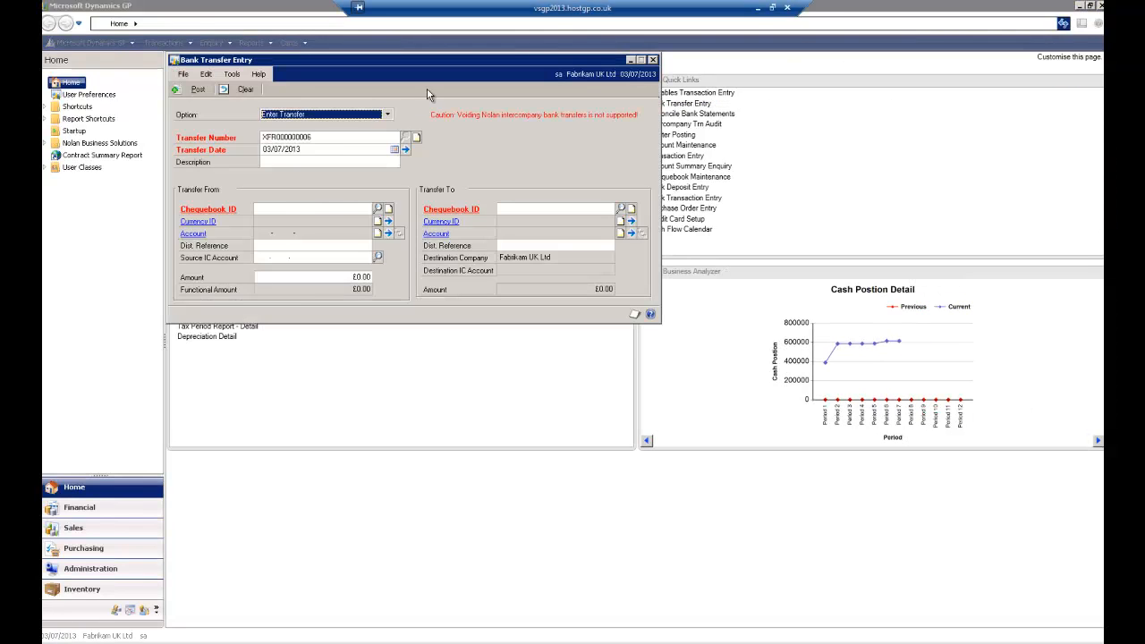
pyautogui.click(383, 207)
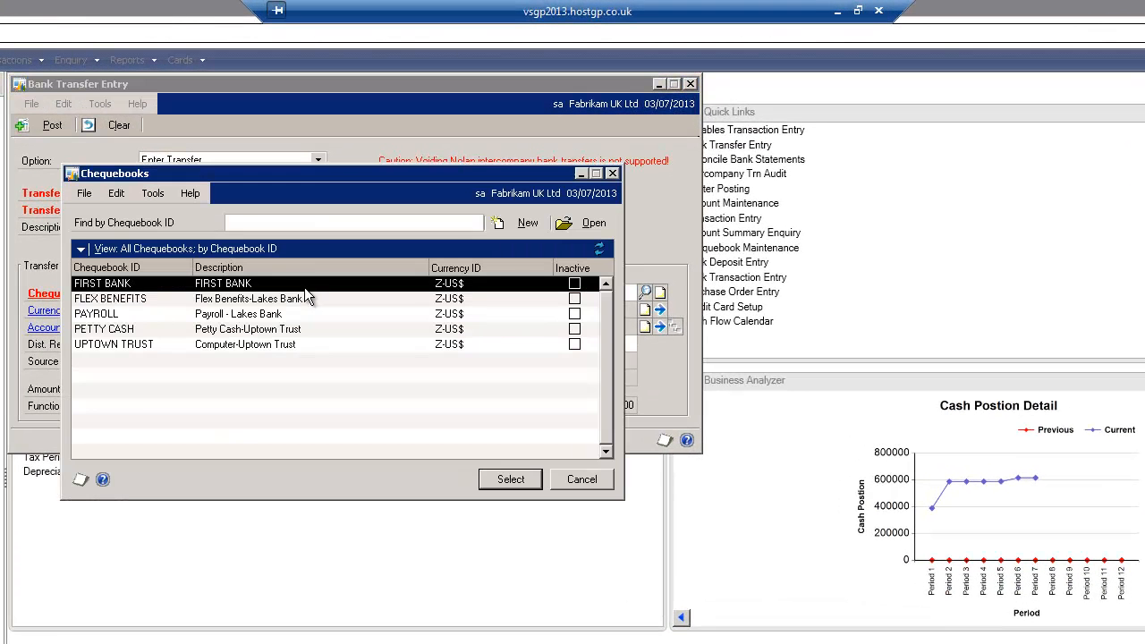
pyautogui.click(510, 480)
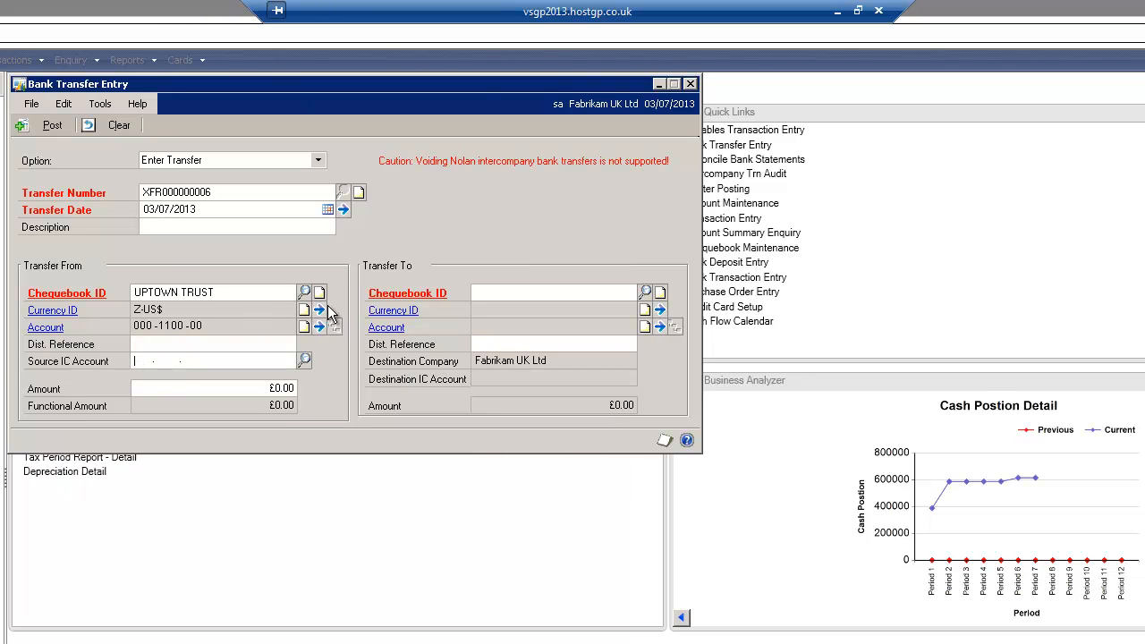
pyautogui.write('000 -1105 -00')
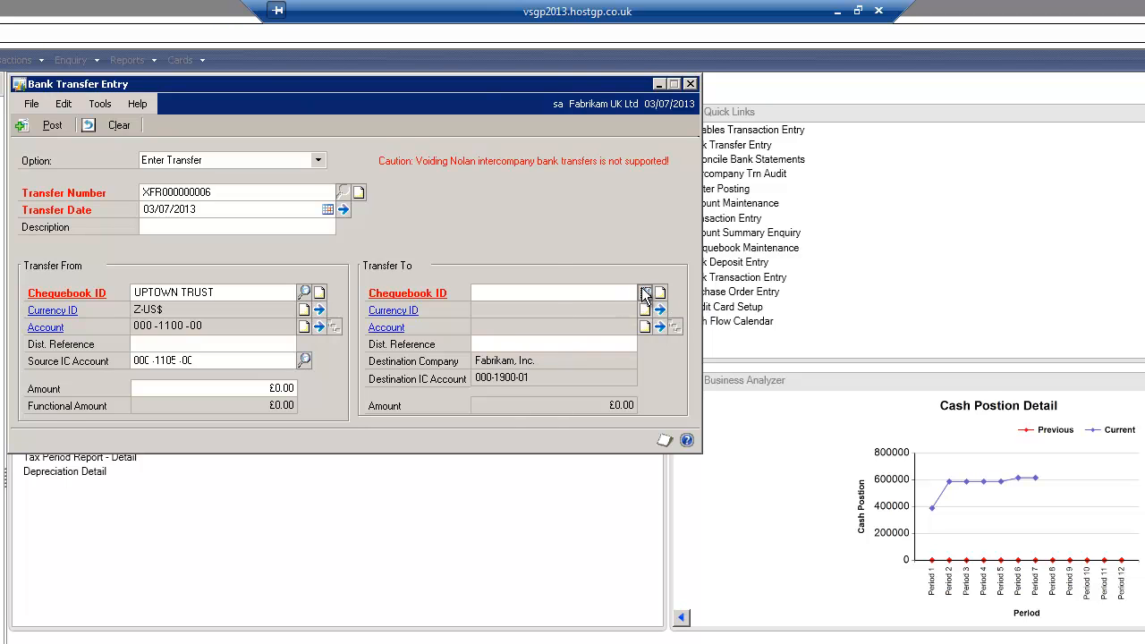
# Step: Set Transfer To chequebook INTER BANK A/C, amount £400.00, and post the transfer
pyautogui.click(644, 293)
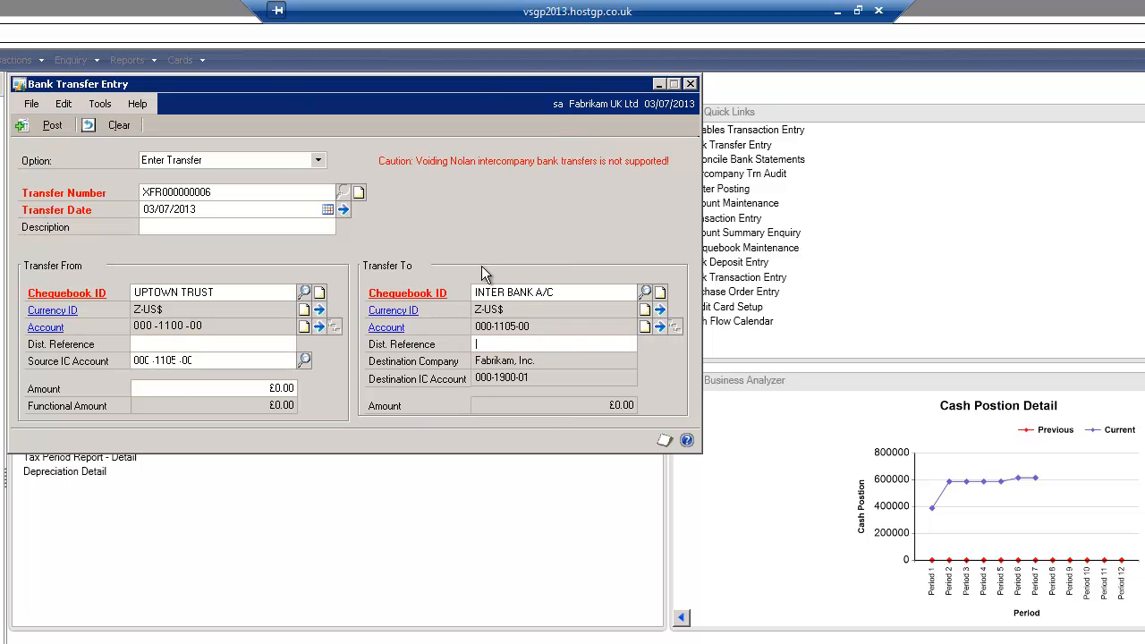
pyautogui.click(214, 388)
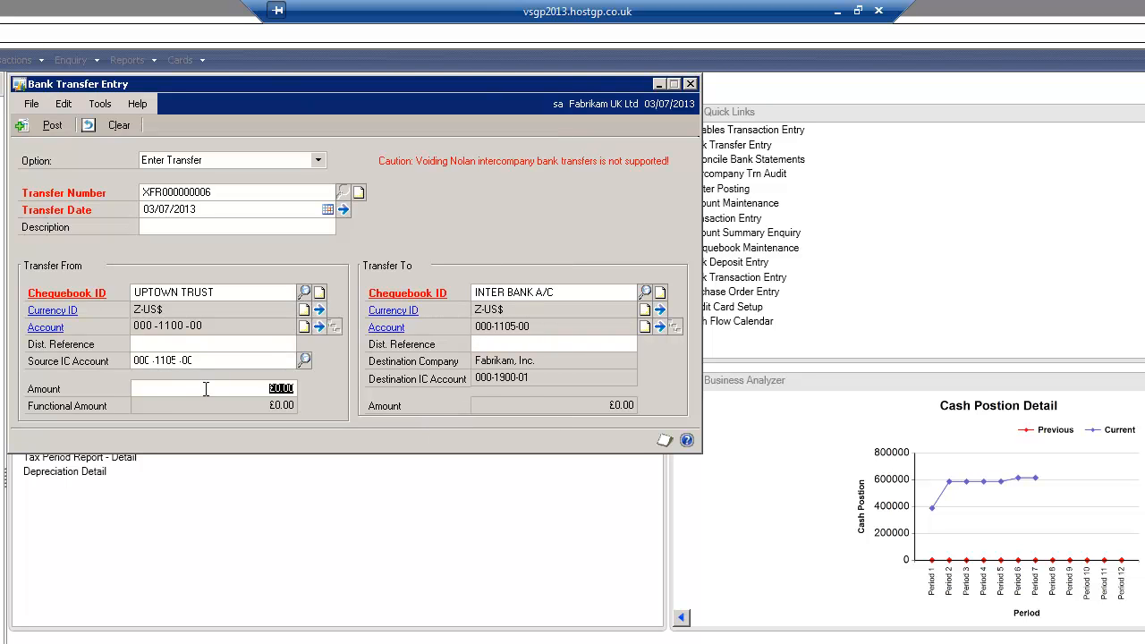
pyautogui.write('400.00')
pyautogui.click(555, 344)
pyautogui.write('extra desc')
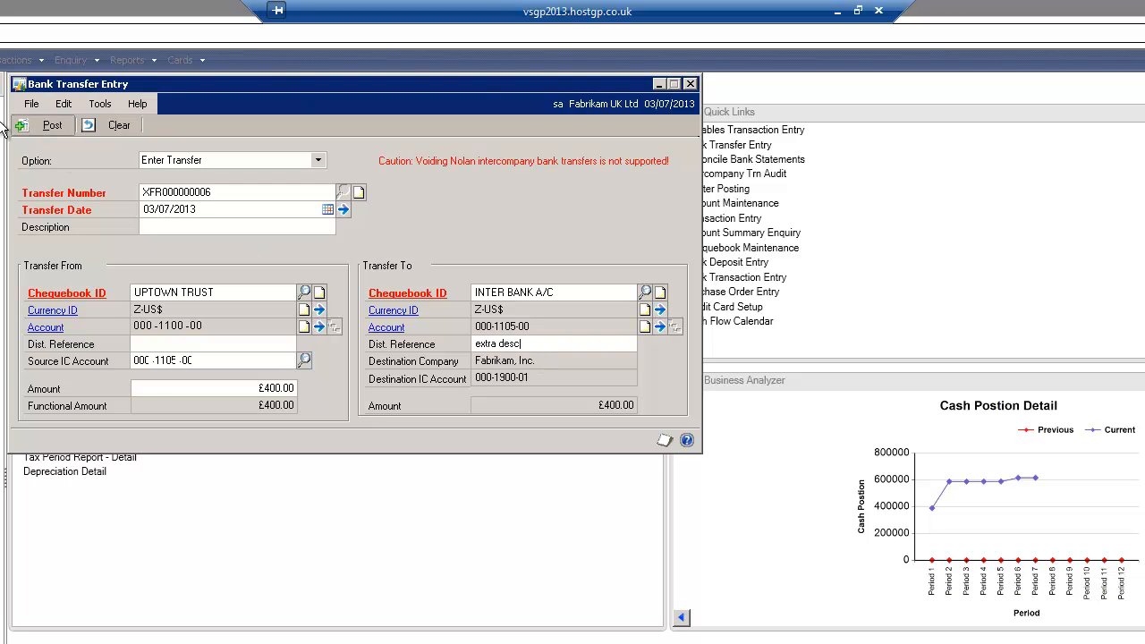
pyautogui.click(690, 79)
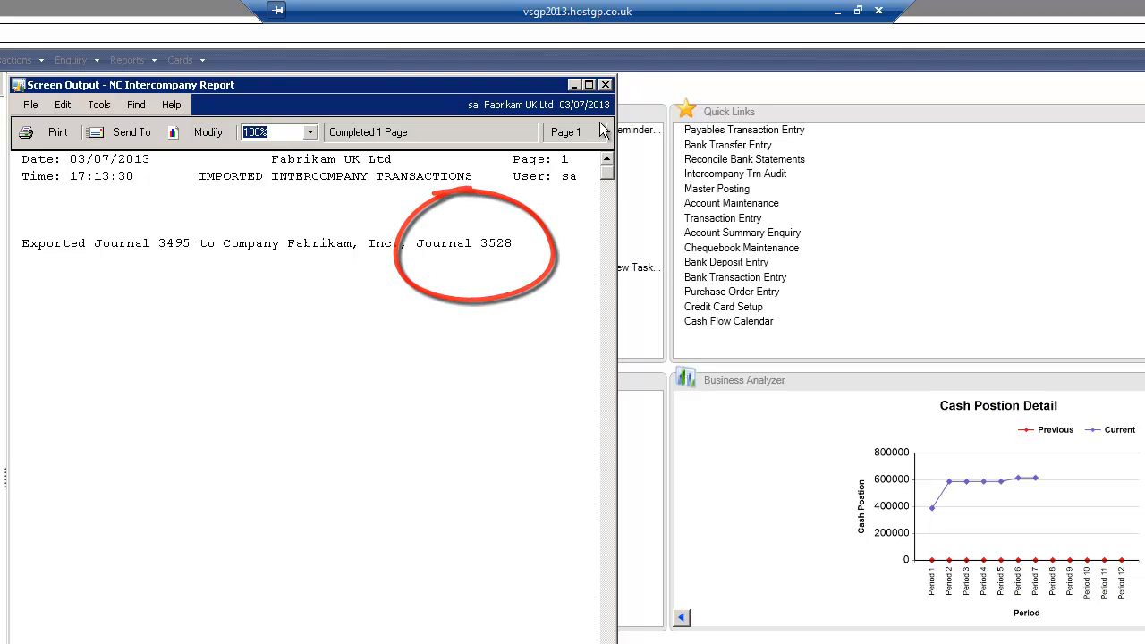
# Step: Close the NC Intercompany Report after noting journal 3495 exported as 3528 to Fabrikam, Inc
pyautogui.click(604, 79)
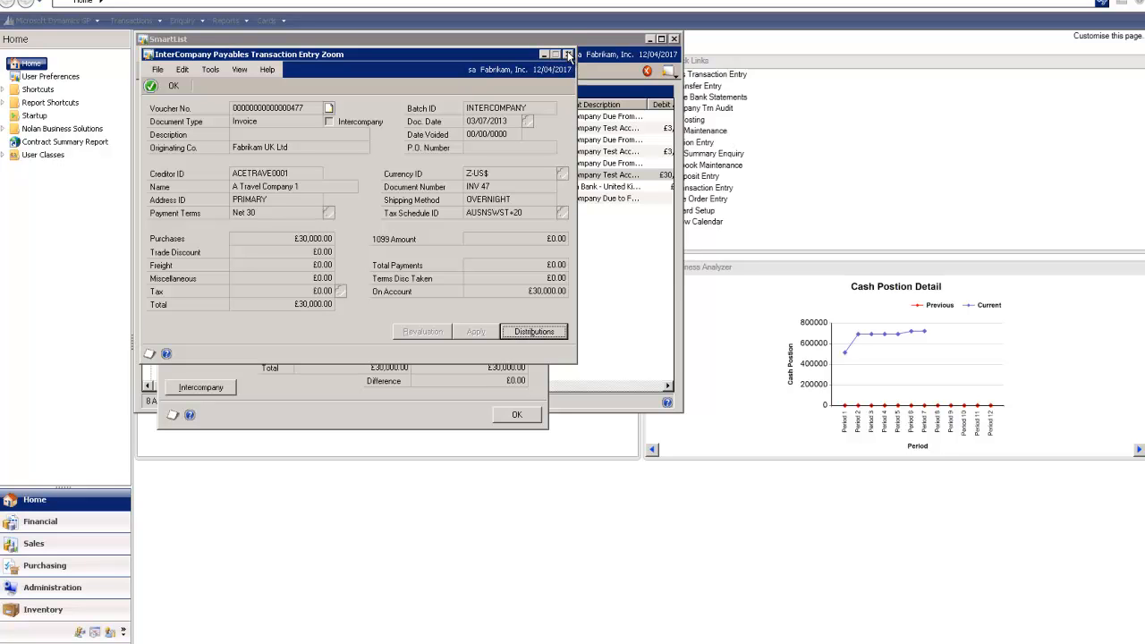
# Step: Close the INV 47 transaction zoom and the Account Transactions SmartList
pyautogui.click(566, 54)
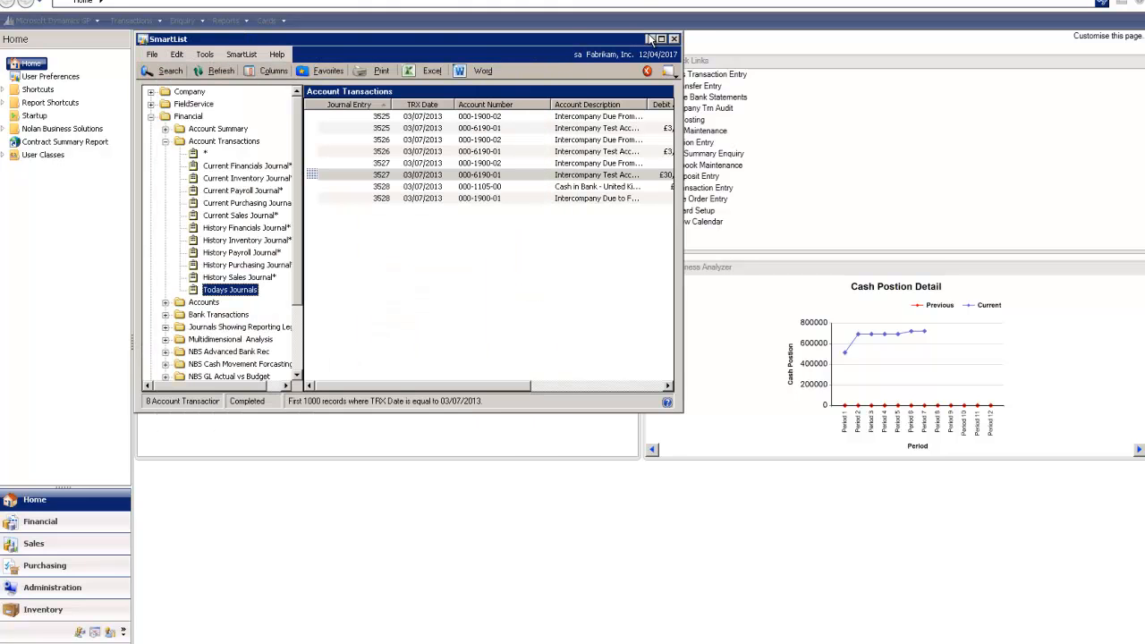
pyautogui.click(701, 34)
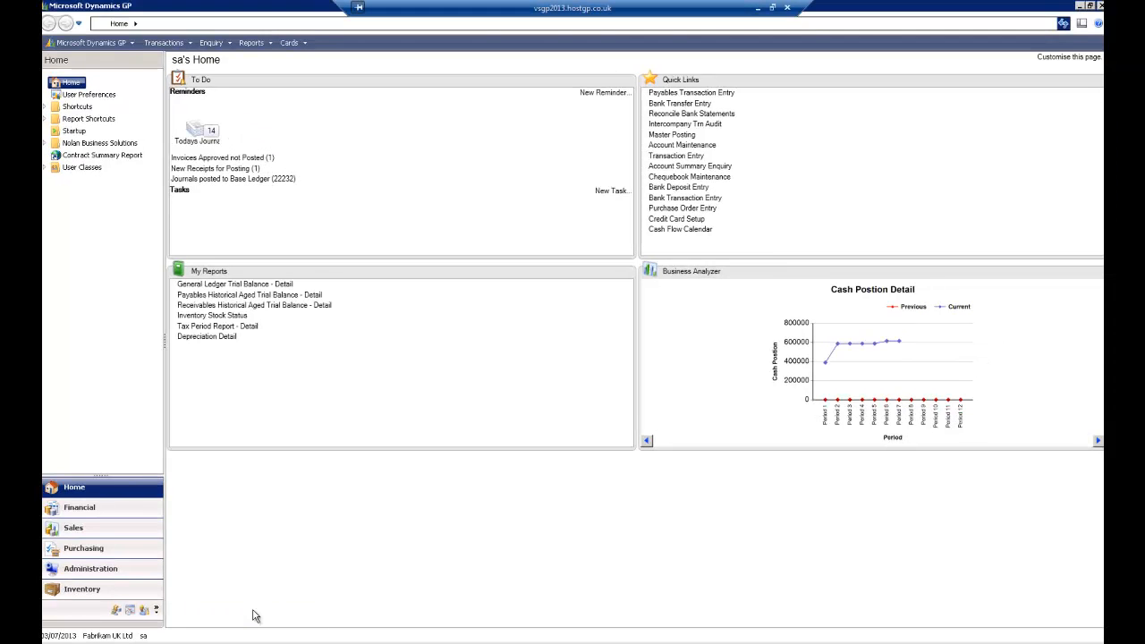
pyautogui.moveTo(690, 114)
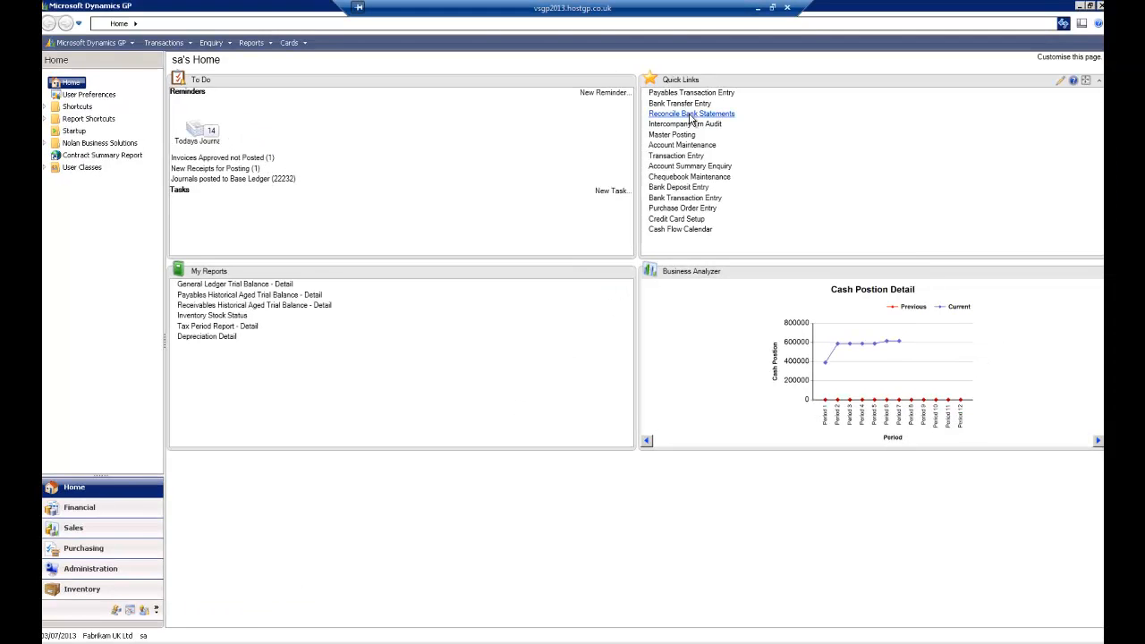
# Step: Run Intercompany Trn Audit analysis showing journal 3,466's £350 postings to TWO, then close it
pyautogui.click(679, 123)
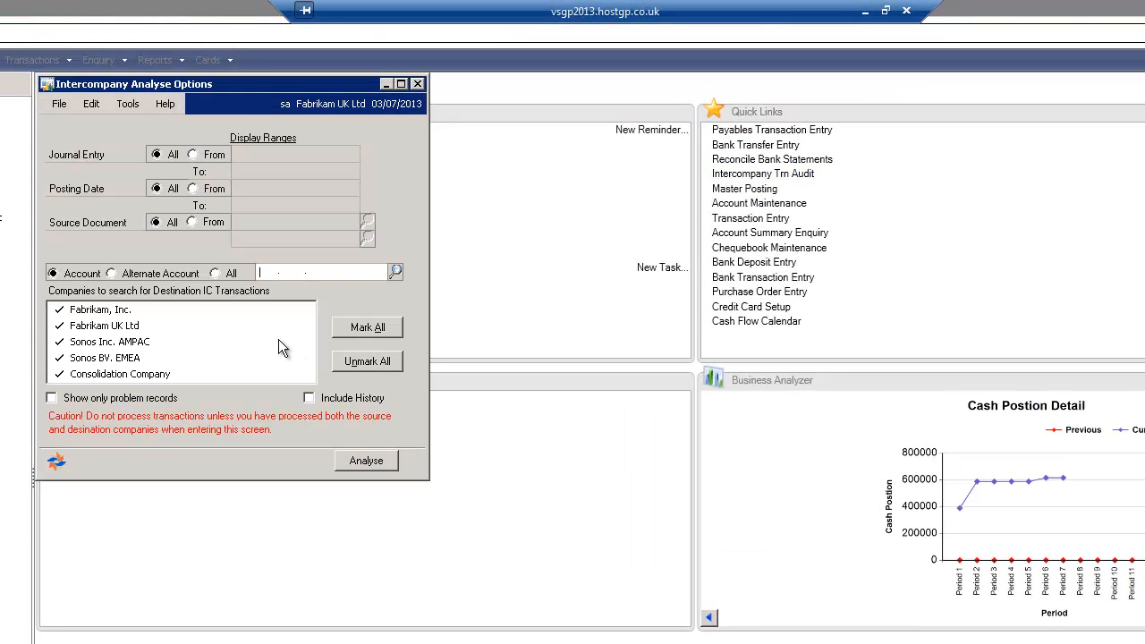
pyautogui.click(100, 325)
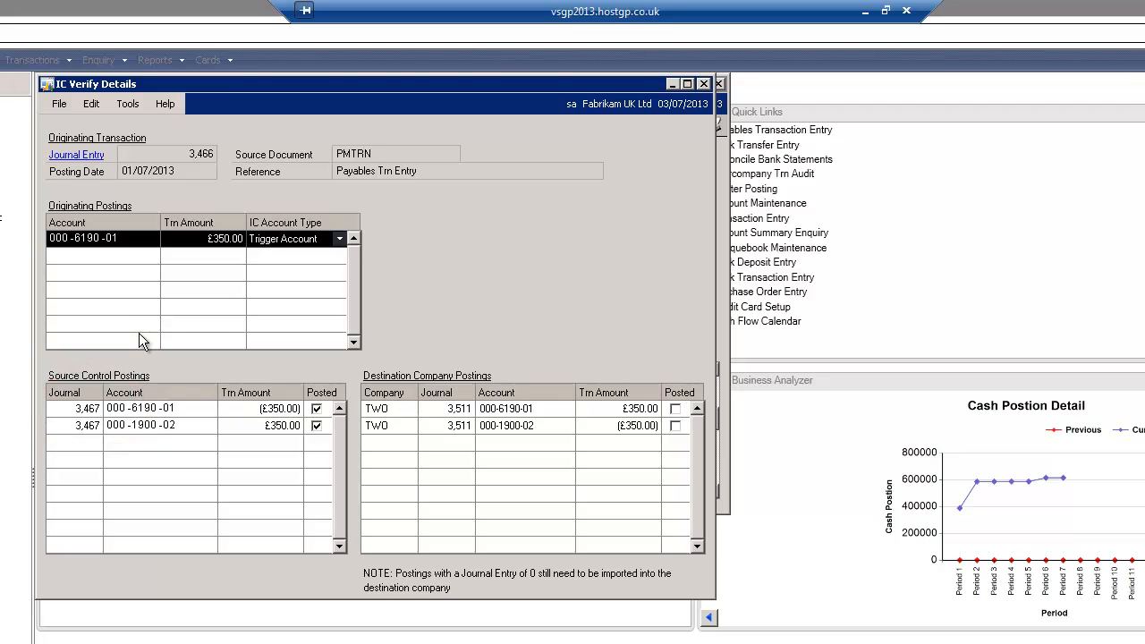
pyautogui.moveTo(155, 268)
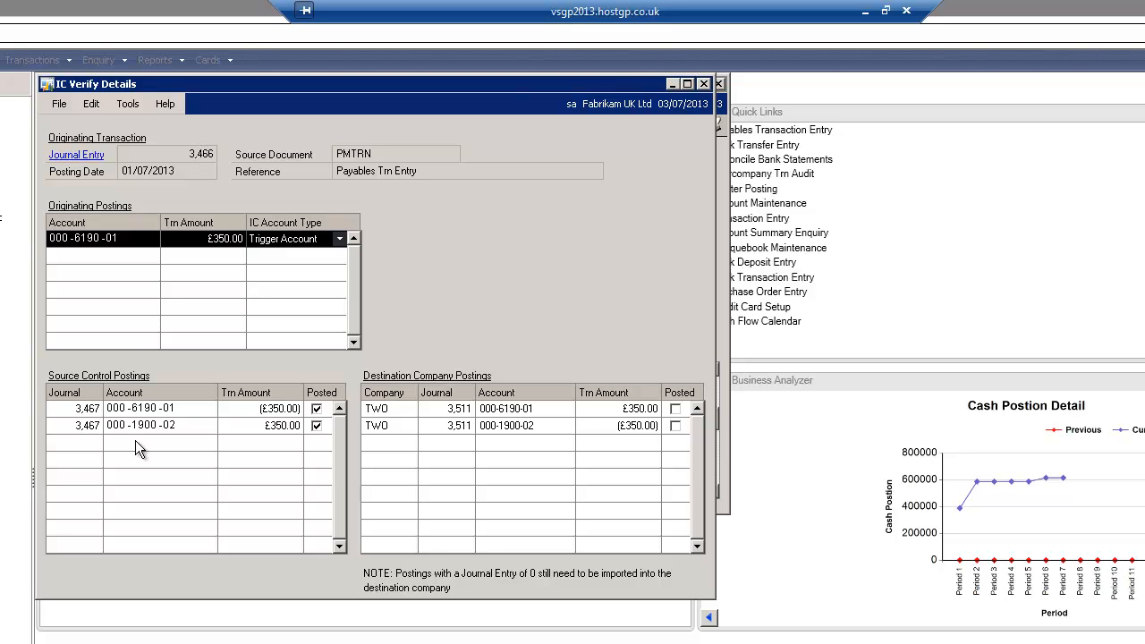
pyautogui.moveTo(463, 439)
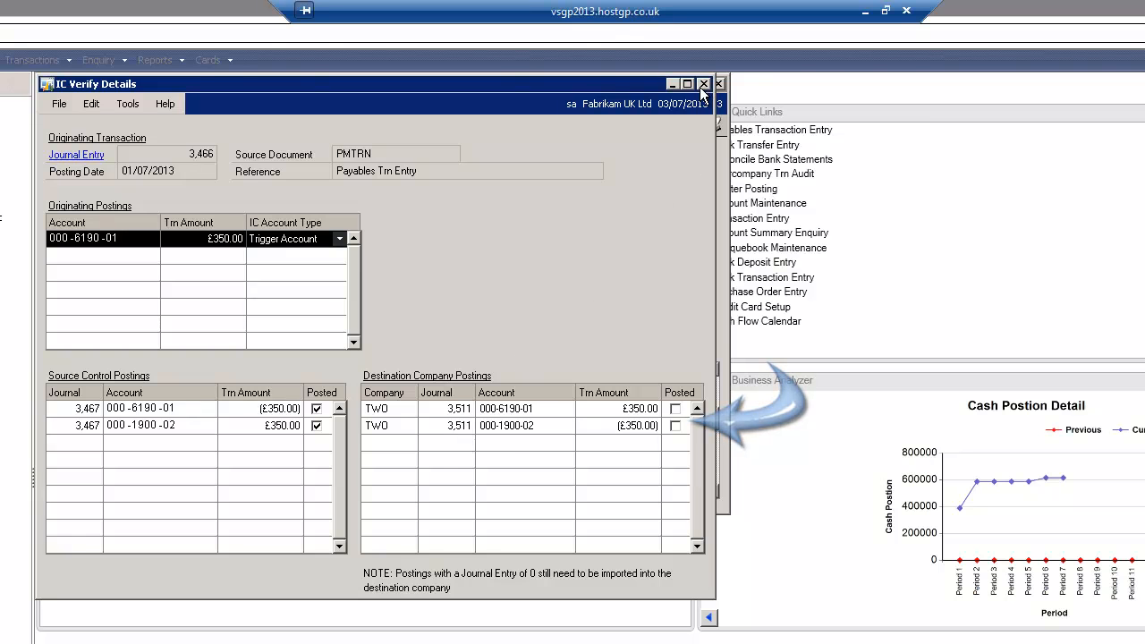
pyautogui.click(704, 84)
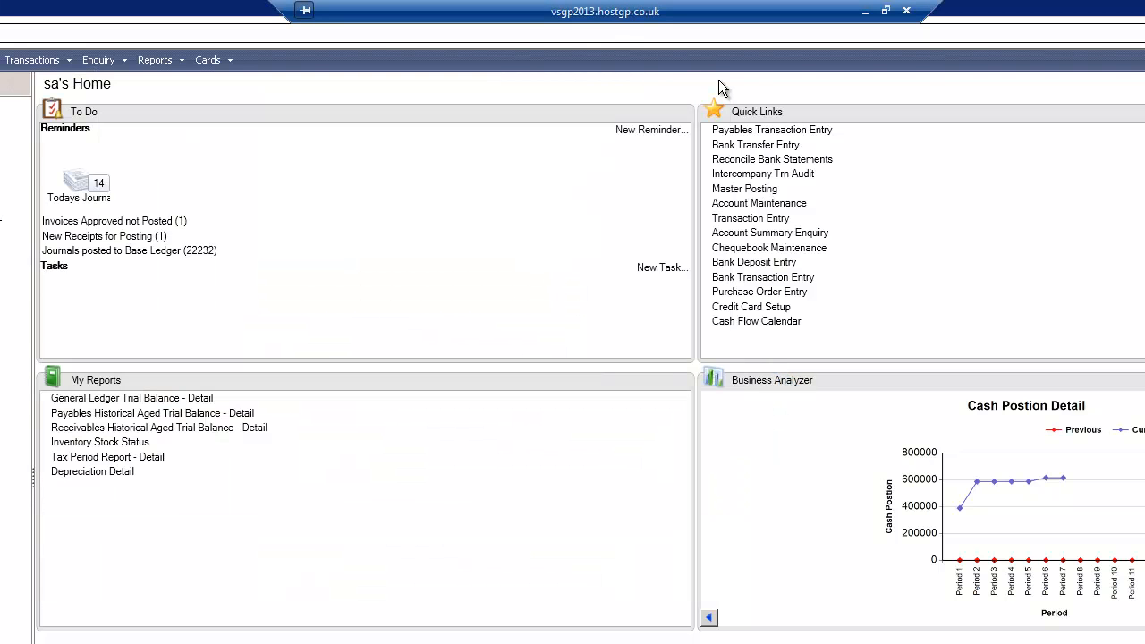